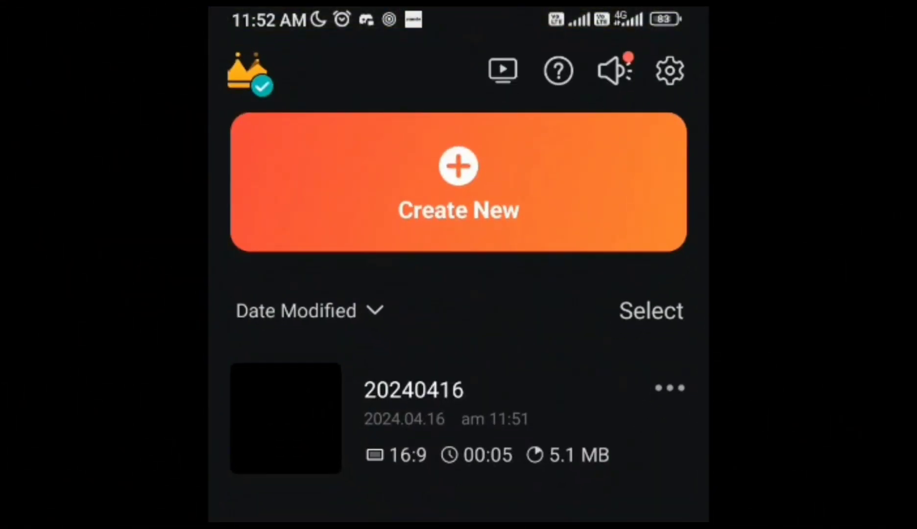
# Create a new project with a 16:9 aspect ratio, landing on the image assets library
pyautogui.click(458, 181)
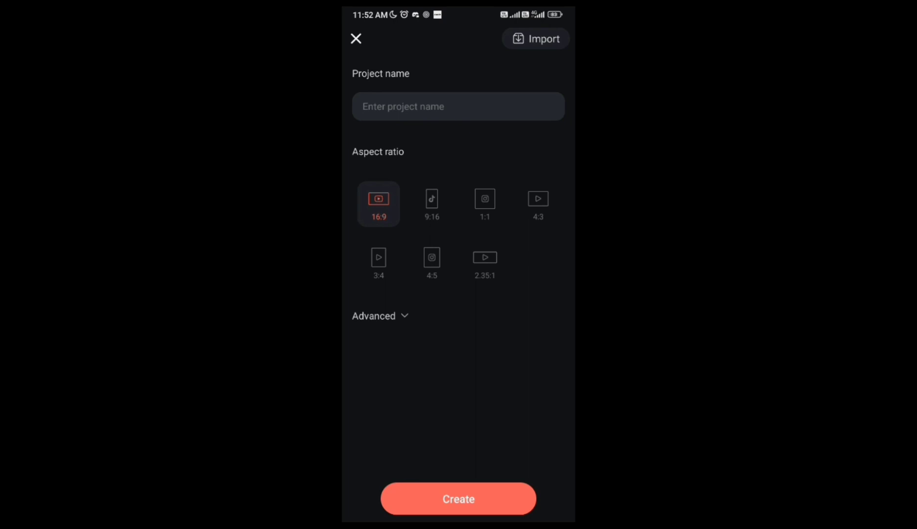
pyautogui.click(457, 499)
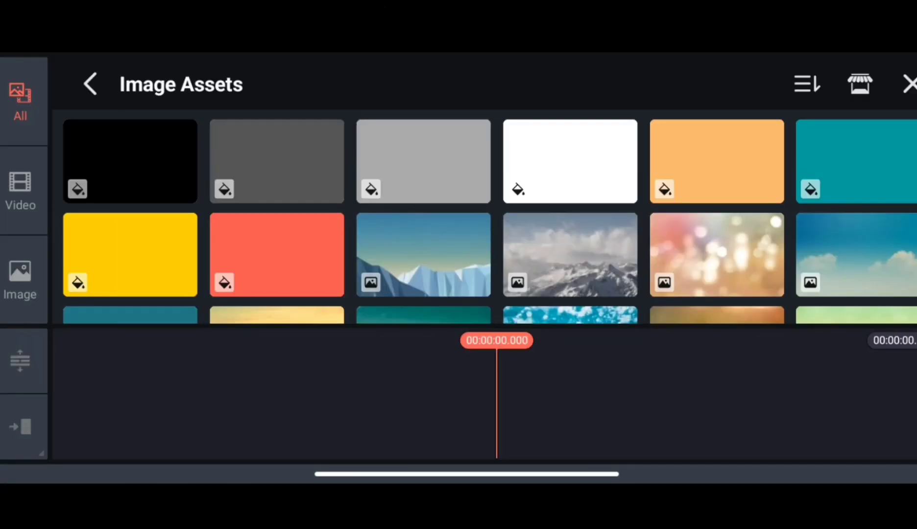
# Add a black solid background, the orange shield logo PNG and the Render-1.mp4 effect video as layers
pyautogui.click(129, 161)
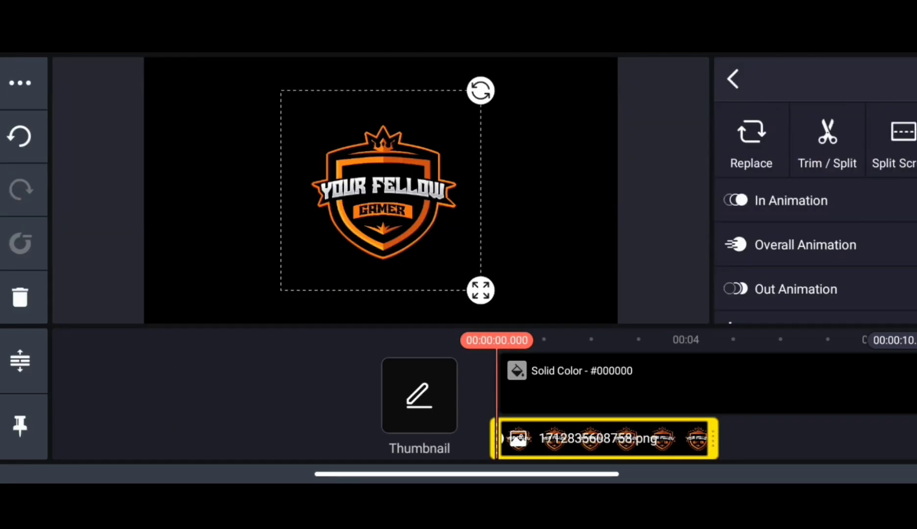
pyautogui.click(732, 79)
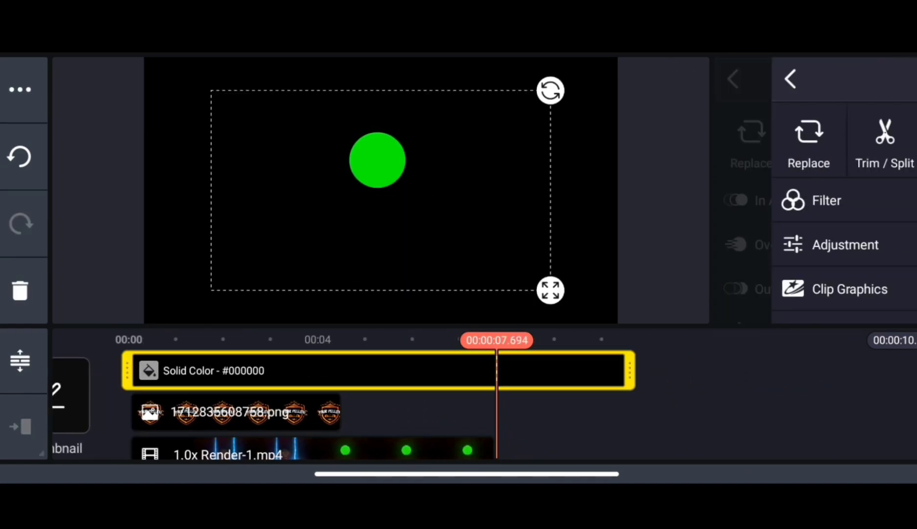
# Enable chroma key on the Render-1.mp4 layer and split the clip at the playhead
pyautogui.moveTo(632, 370); pyautogui.dragTo(514, 370)
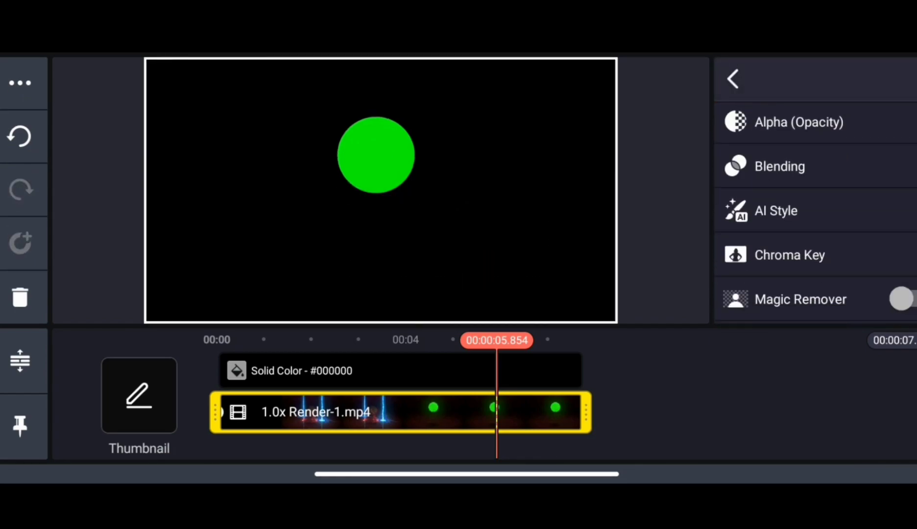
pyautogui.click(790, 254)
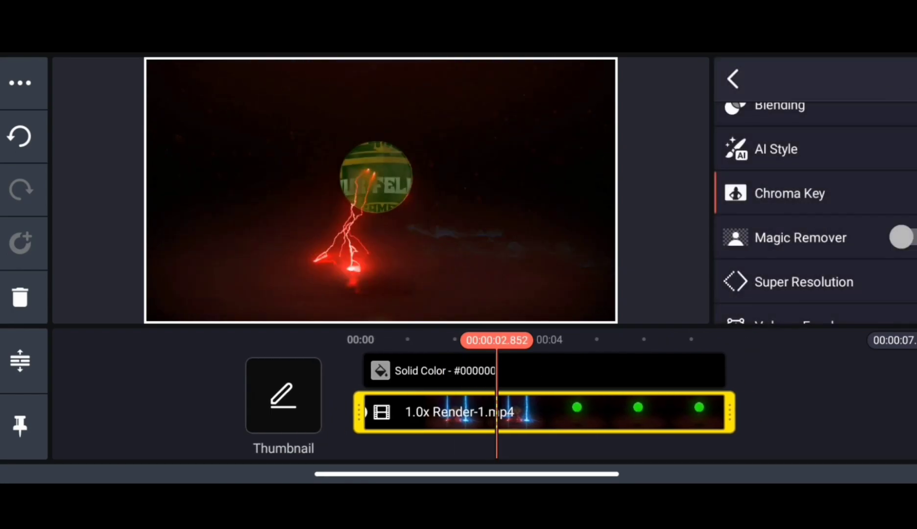
pyautogui.scroll(-3)
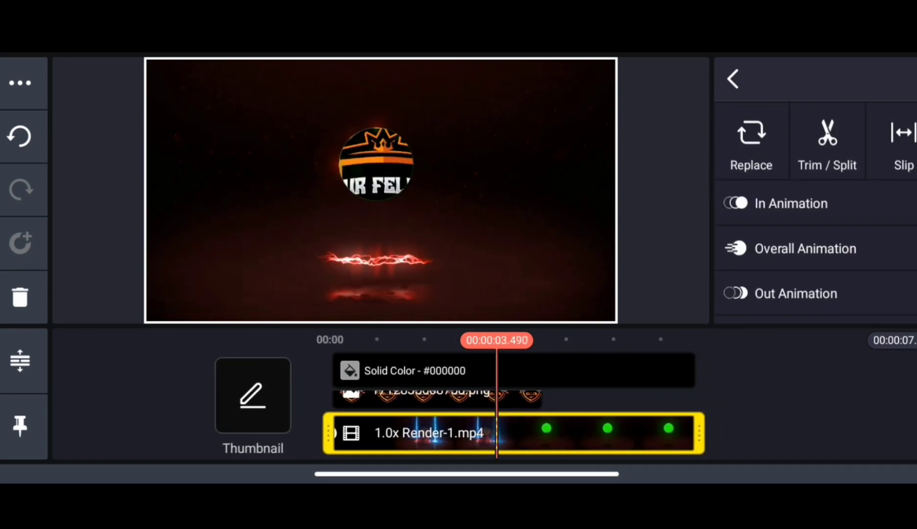
pyautogui.click(826, 140)
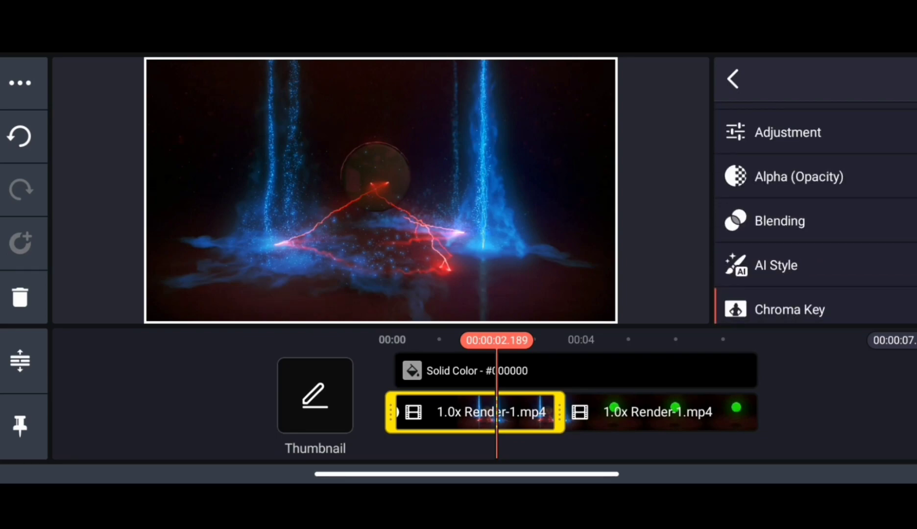
# Set the first effect clip's key colour to bright green (green level 252, about #00FC00) via the RGB sliders
pyautogui.click(790, 310)
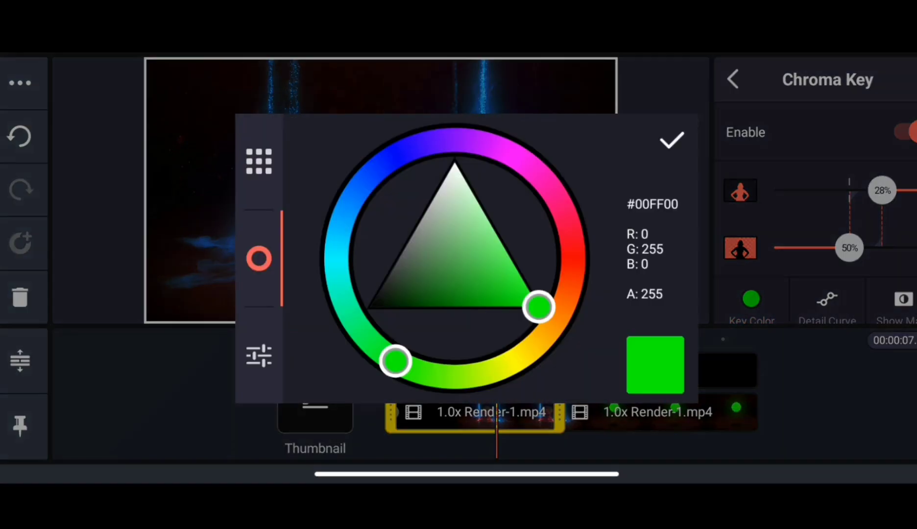
pyautogui.click(257, 356)
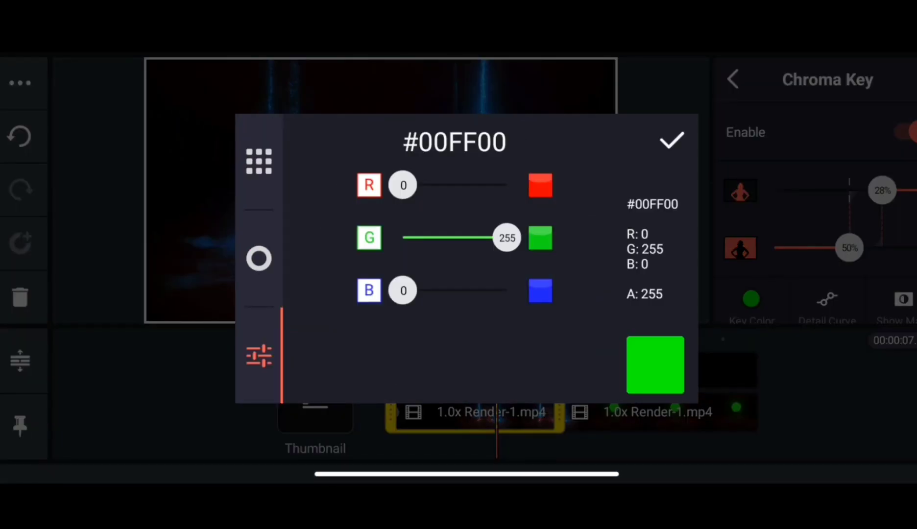
pyautogui.click(671, 141)
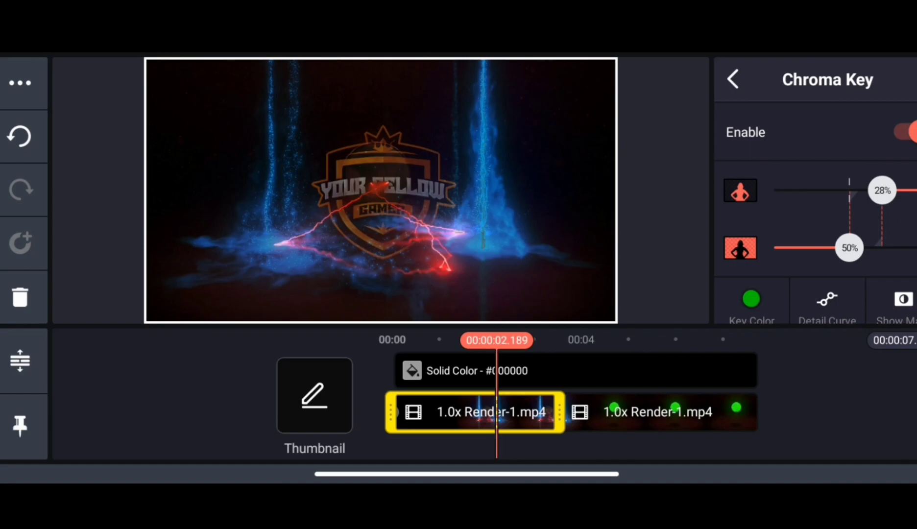
pyautogui.click(751, 298)
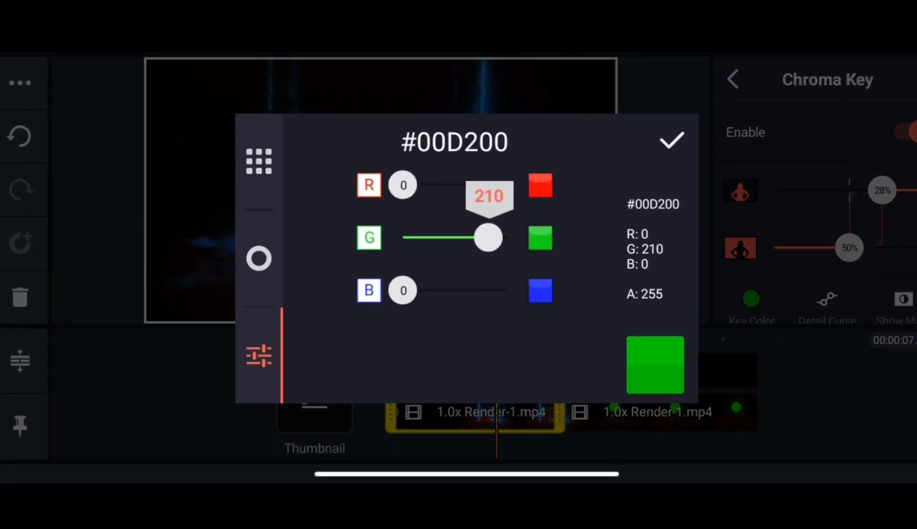
pyautogui.click(670, 141)
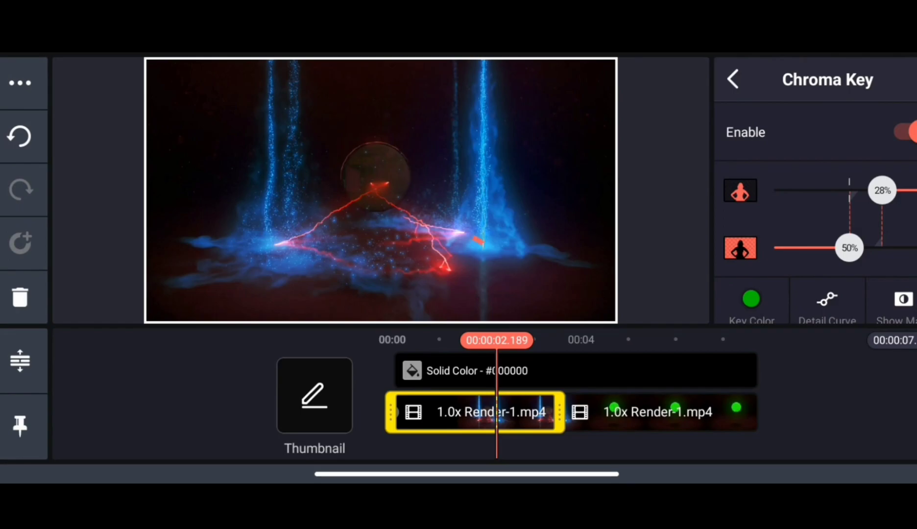
pyautogui.click(750, 304)
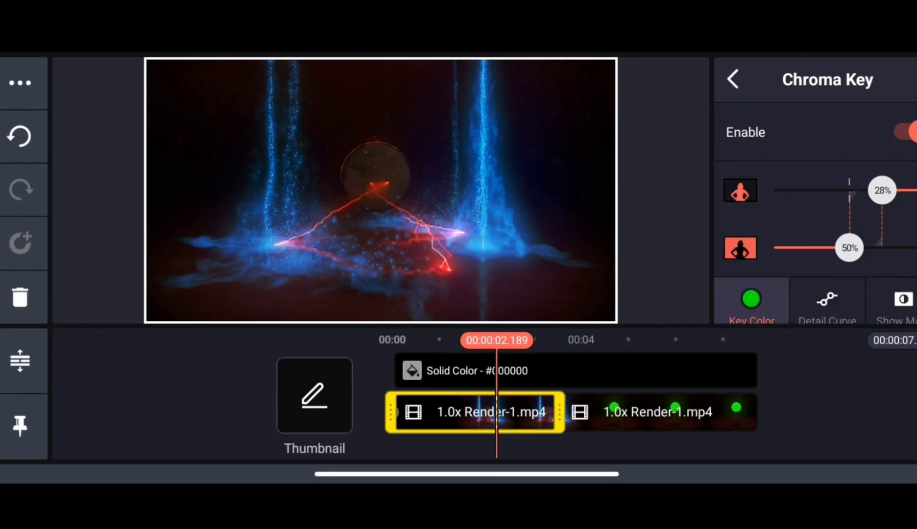
pyautogui.click(750, 300)
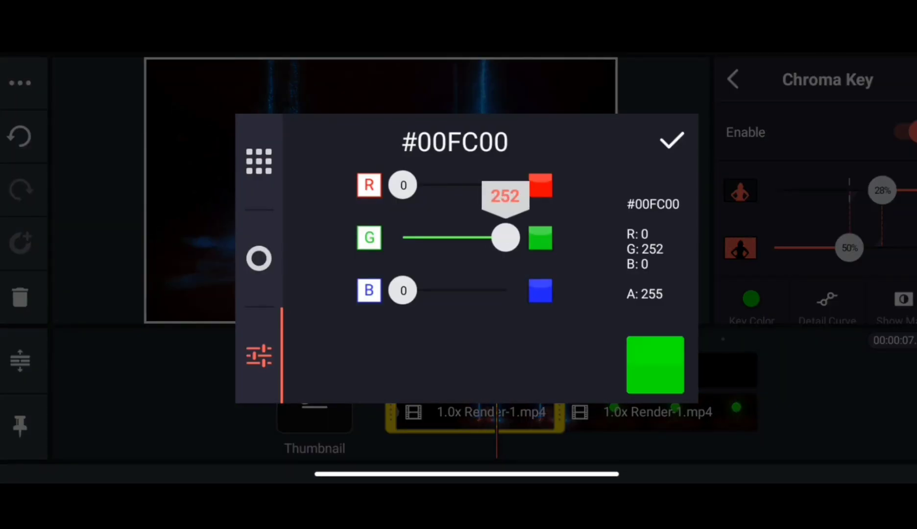
pyautogui.click(671, 140)
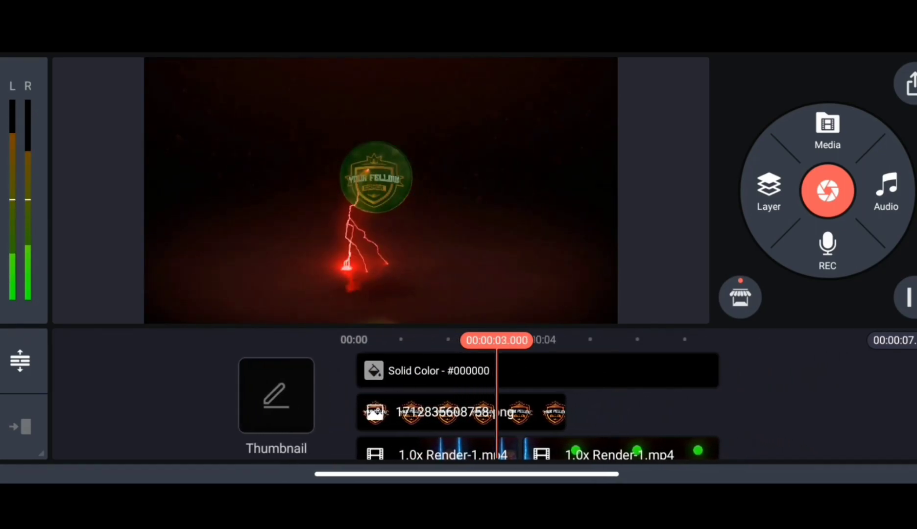
# Split the logo PNG layer at the playhead so the shield shows cleanly inside the circle
pyautogui.click(456, 412)
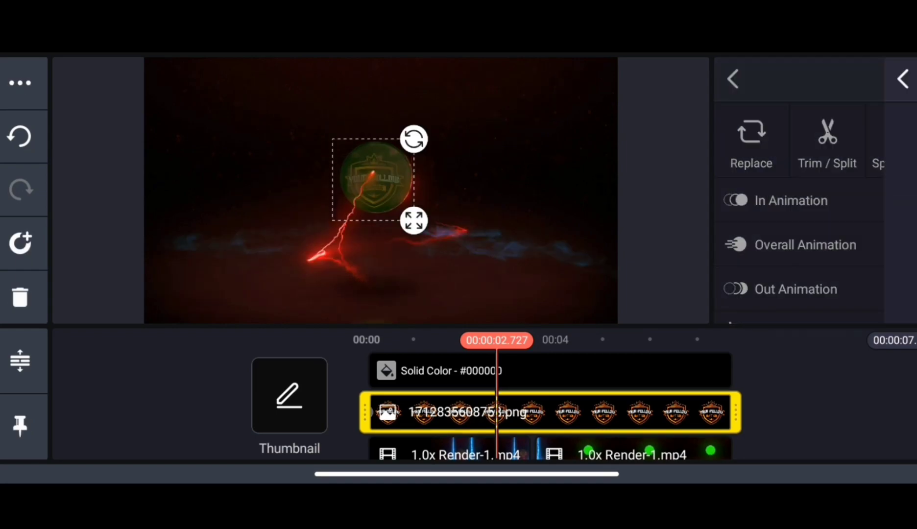
pyautogui.click(825, 140)
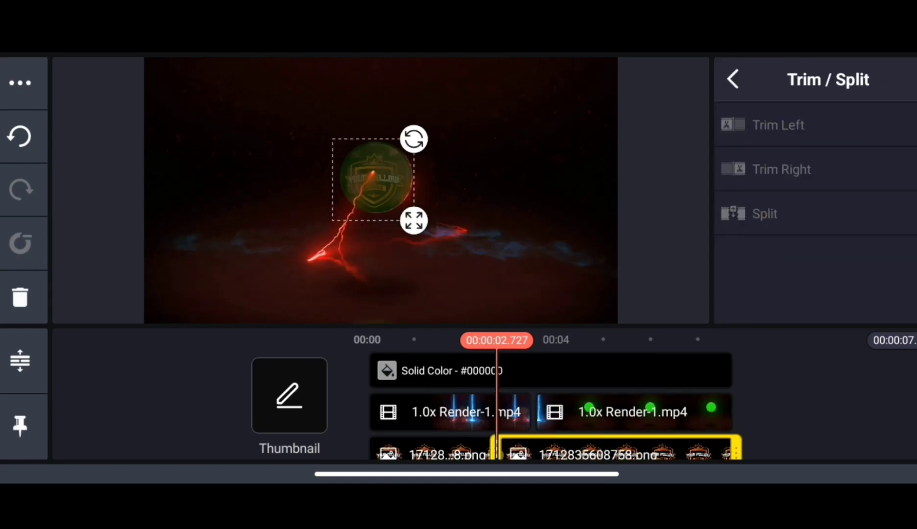
pyautogui.click(731, 79)
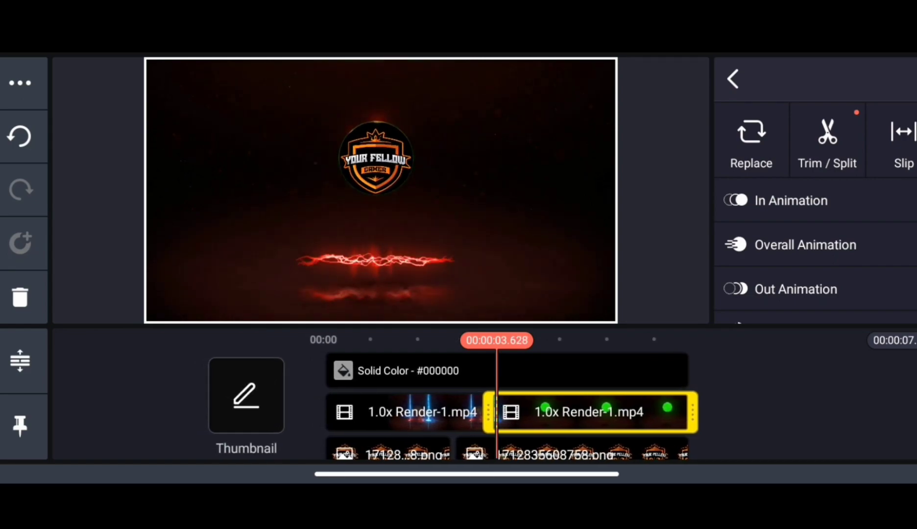
# Keyframe the second logo clip so the shield animates near the top centre of the frame
pyautogui.click(532, 453)
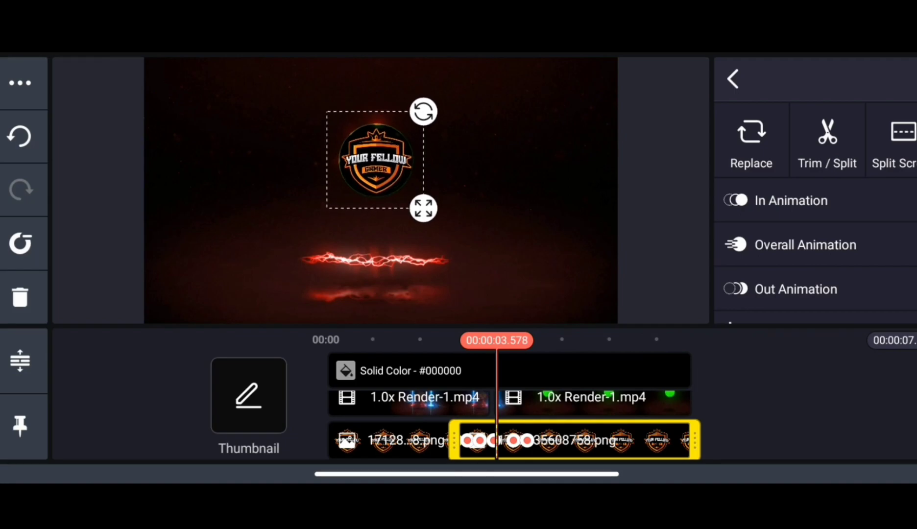
pyautogui.click(732, 79)
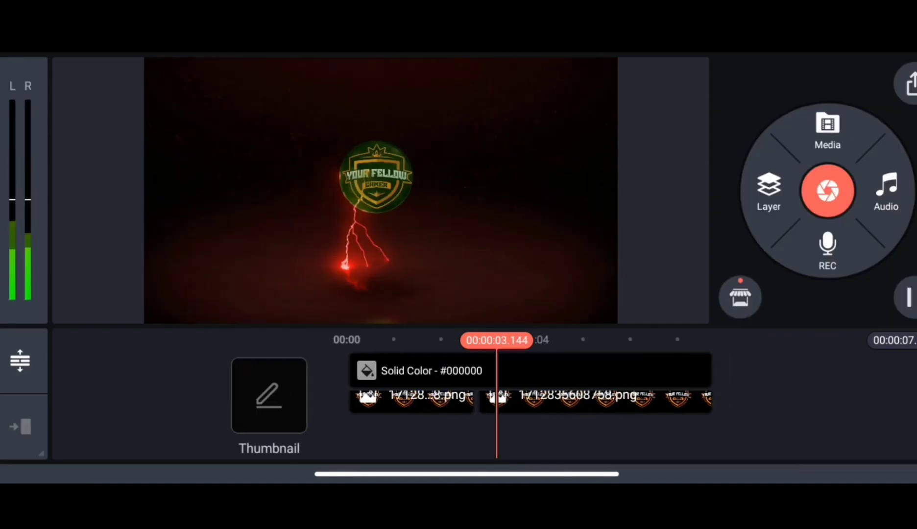
pyautogui.click(579, 412)
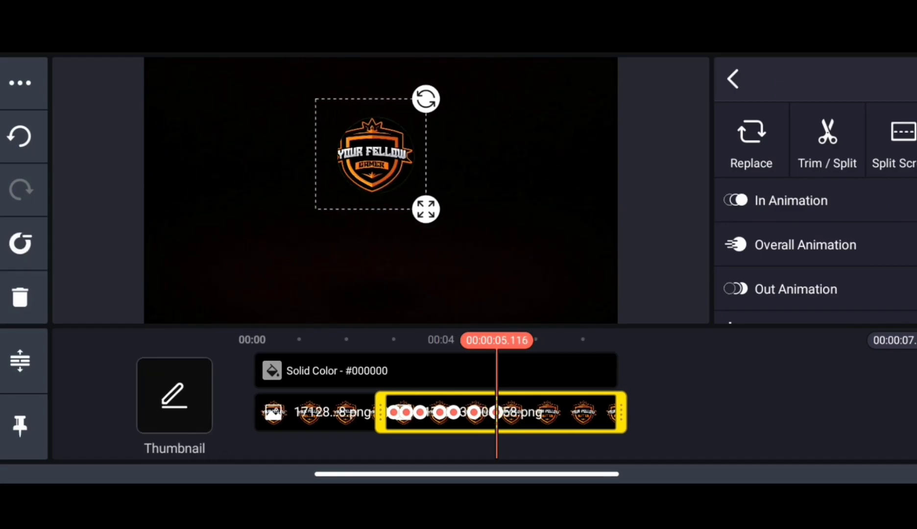
pyautogui.click(732, 79)
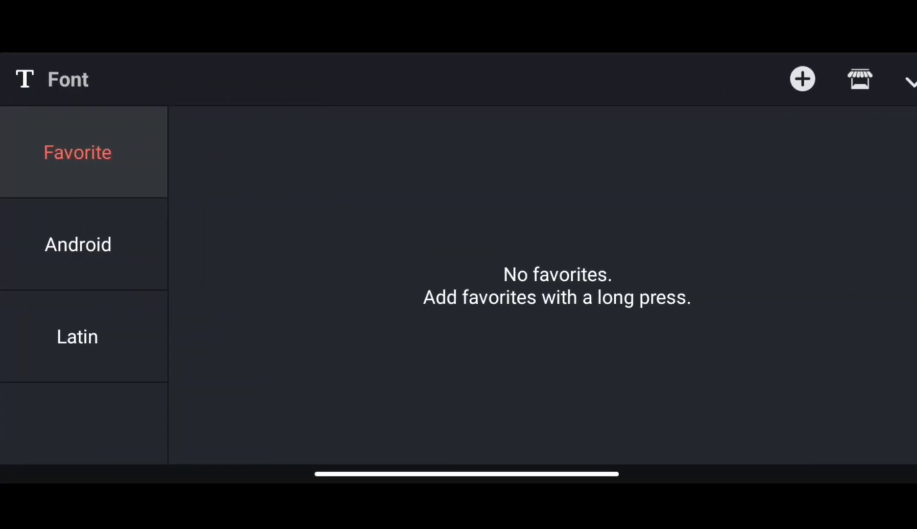
# Add a white 'NEVER GIVE UP' text layer in a chosen font below the shield logo
pyautogui.click(77, 244)
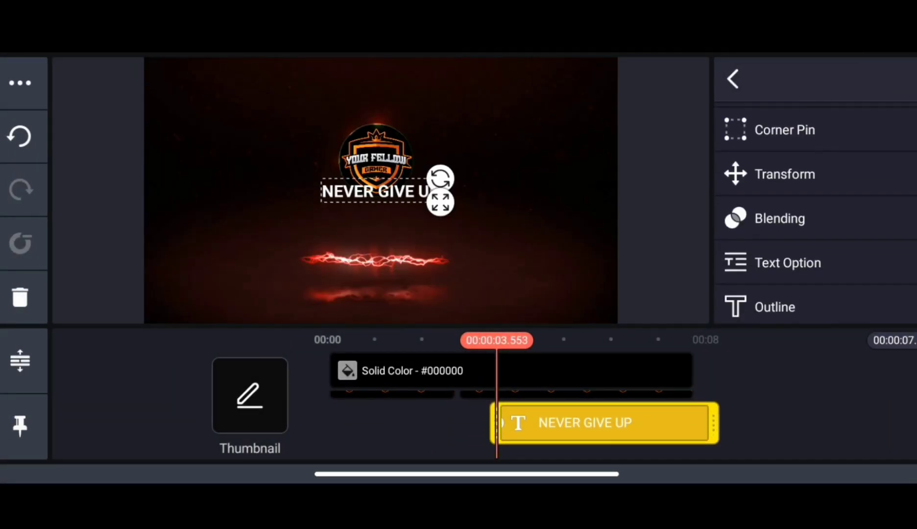
# Give the NEVER GIVE UP text a black outline and a Scale Up in-animation
pyautogui.click(776, 307)
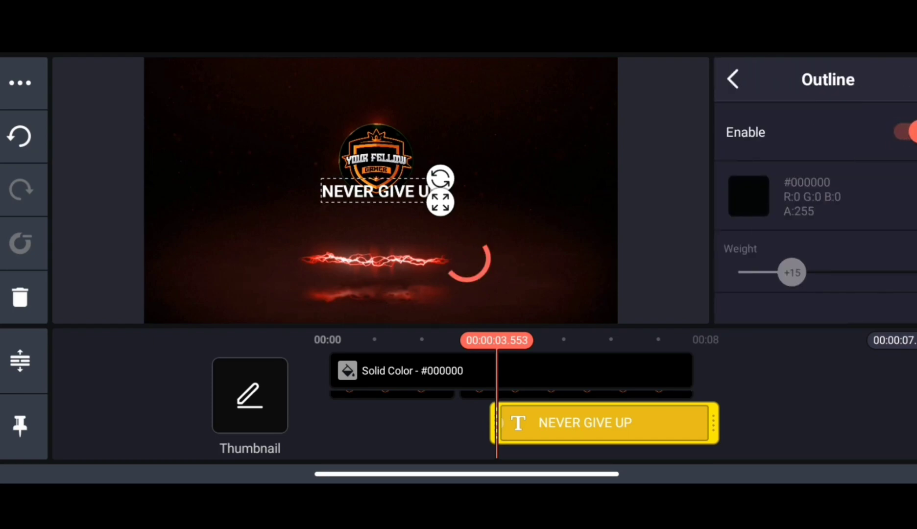
pyautogui.click(732, 79)
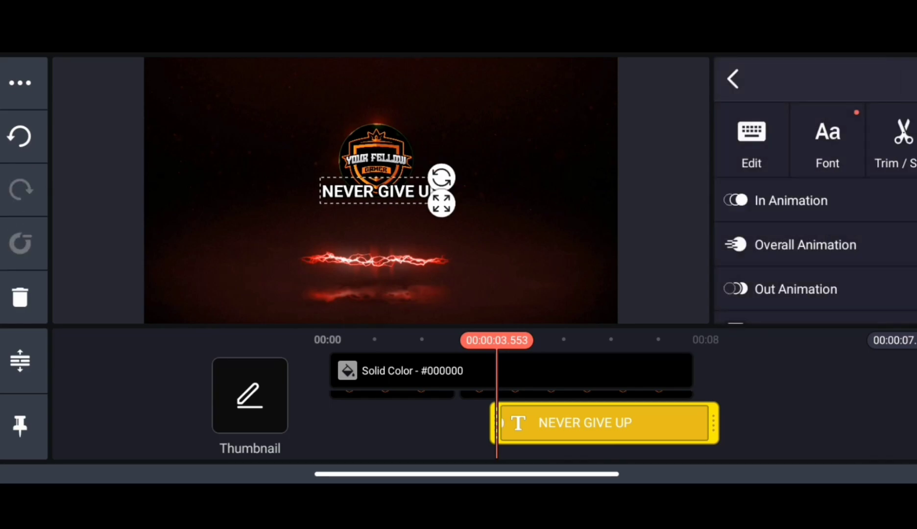
pyautogui.click(790, 200)
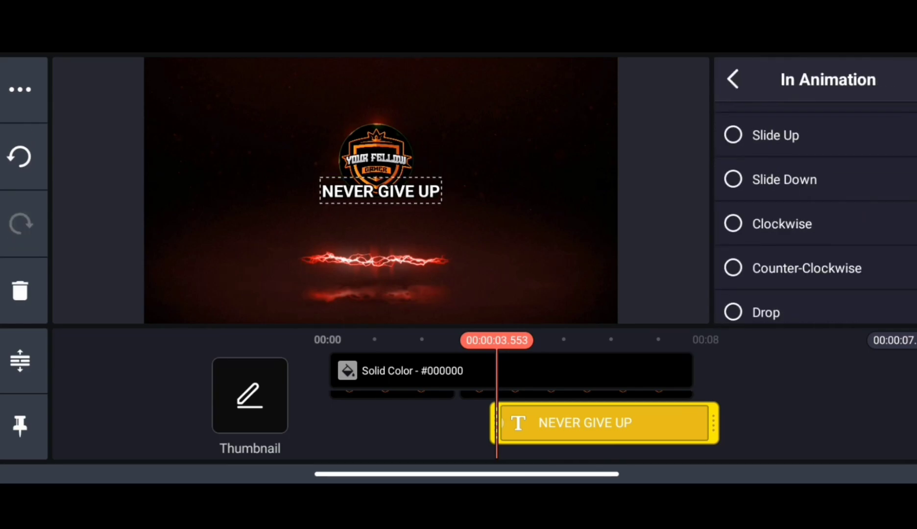
pyautogui.click(777, 218)
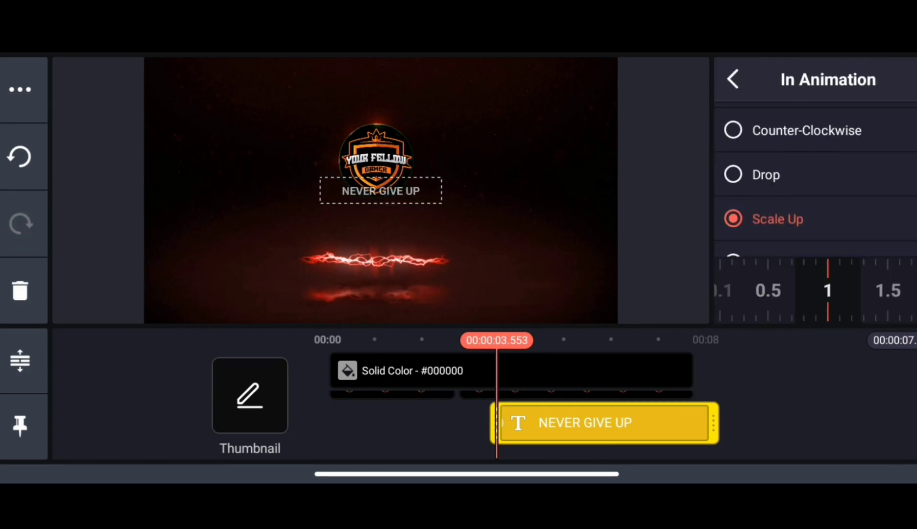
pyautogui.click(733, 79)
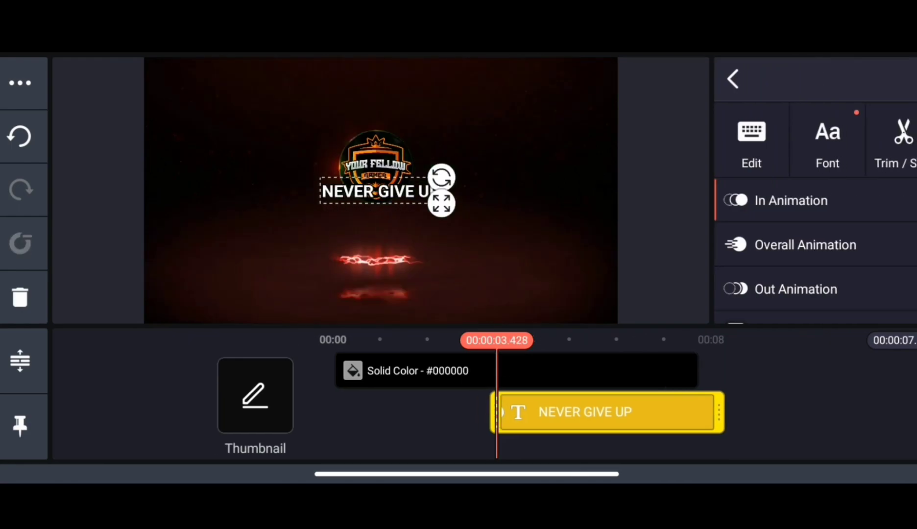
# Move the NEVER GIVE UP text lower beneath the logo in the preview
pyautogui.moveTo(383, 191); pyautogui.dragTo(383, 258)
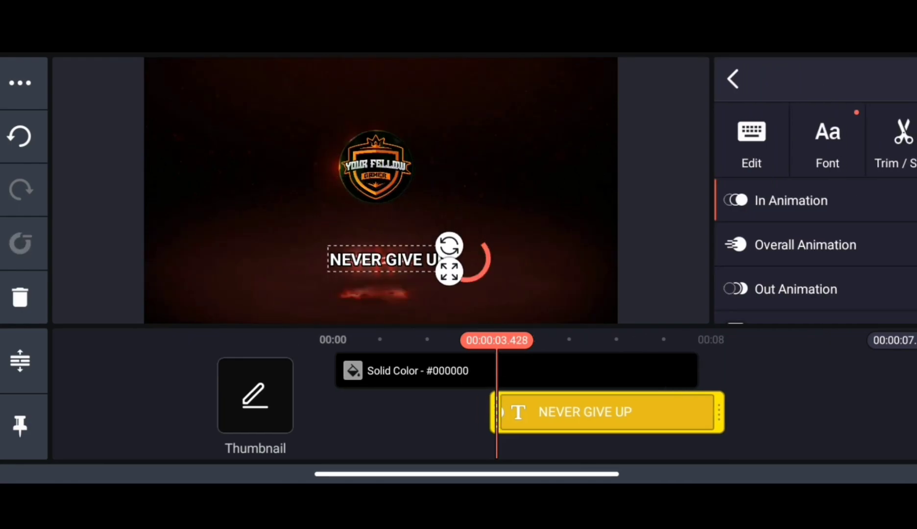